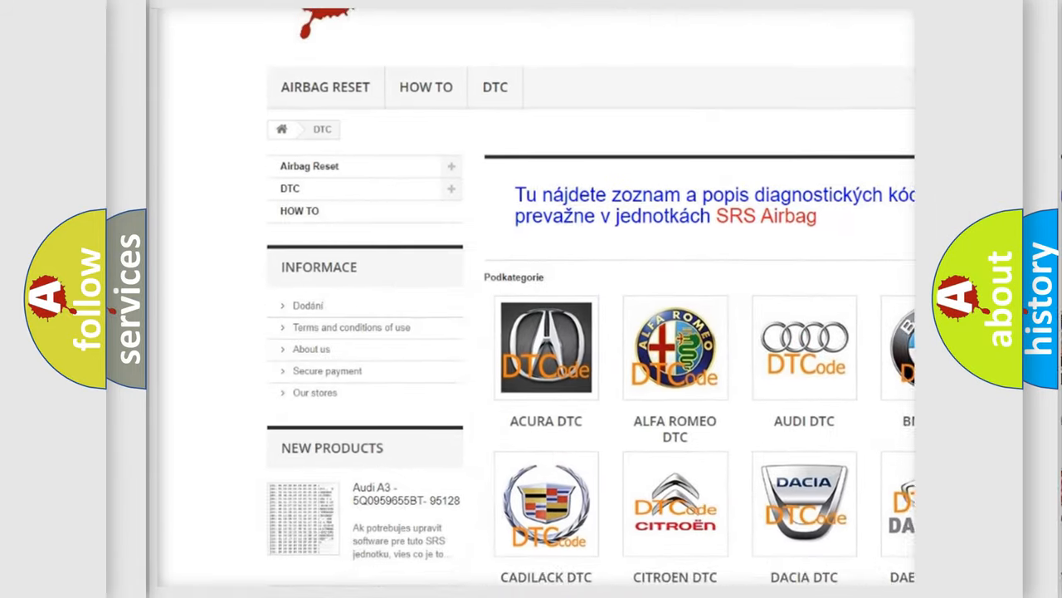
{"action": "scroll", "scroll_direction": "down", "scroll_amount": 3}
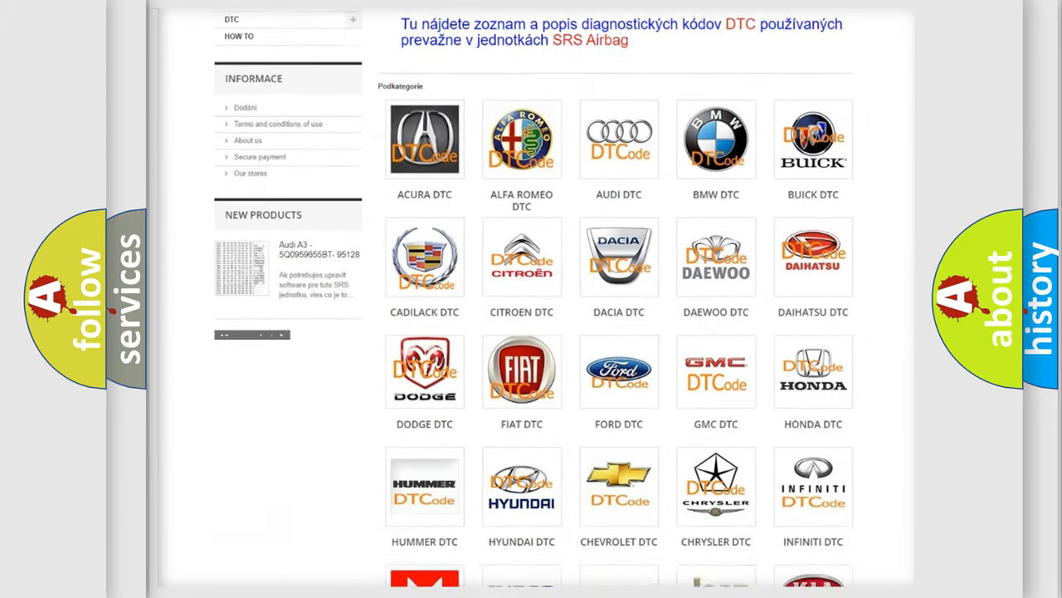
{"action": "scroll", "scroll_direction": "down", "scroll_amount": 3}
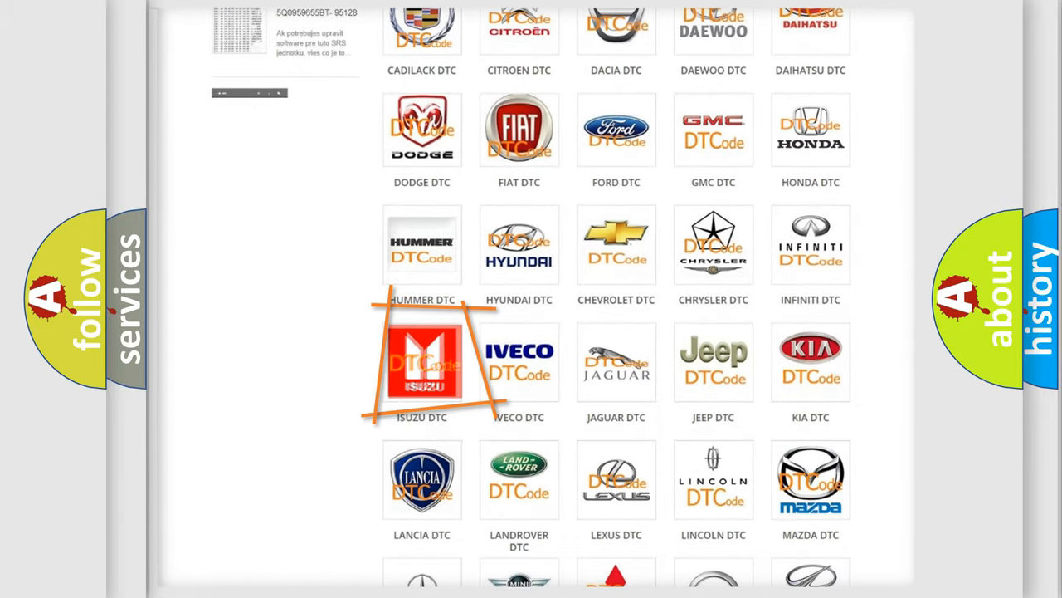